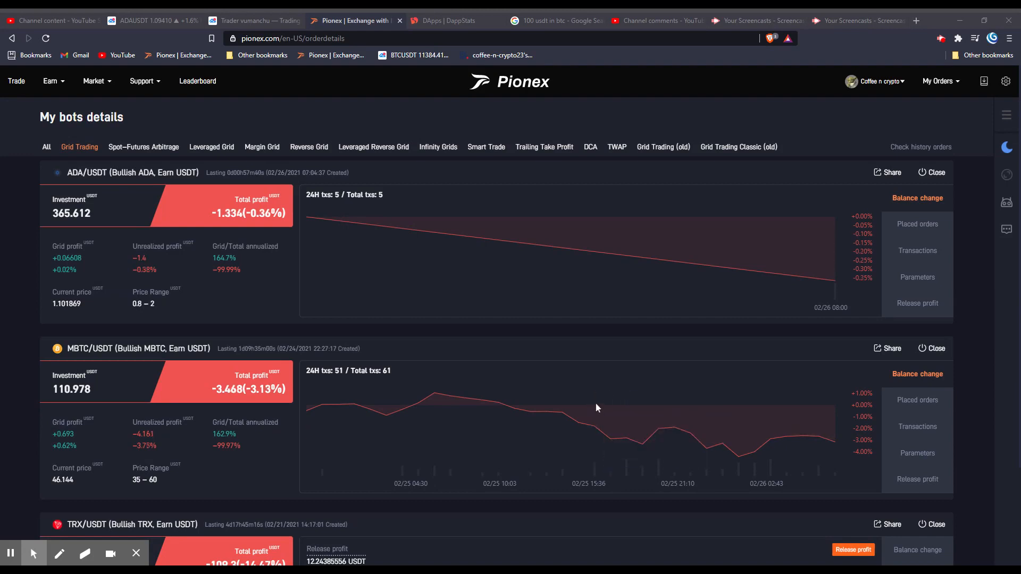
mouse_move(331, 261)
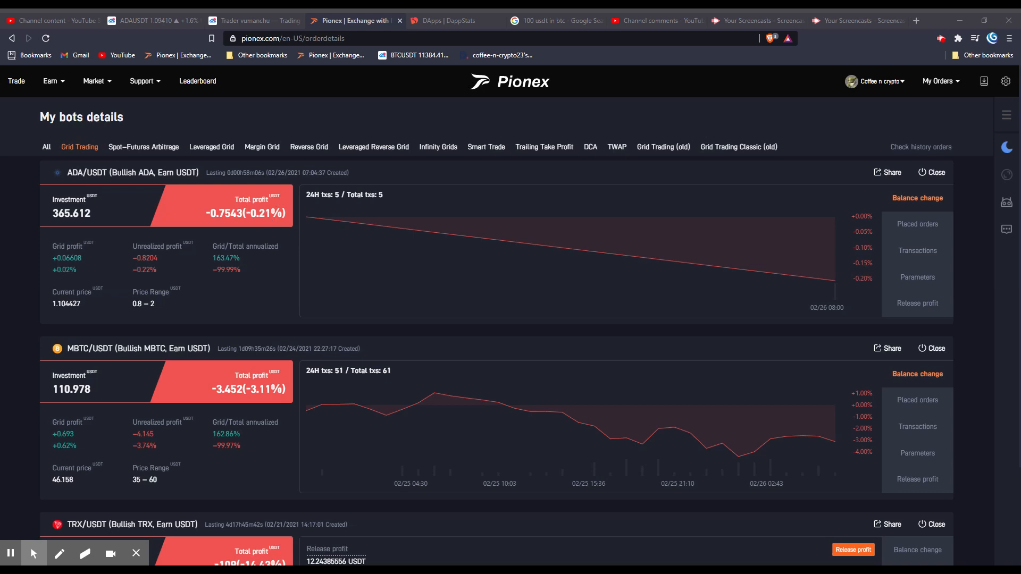
mouse_move(784, 223)
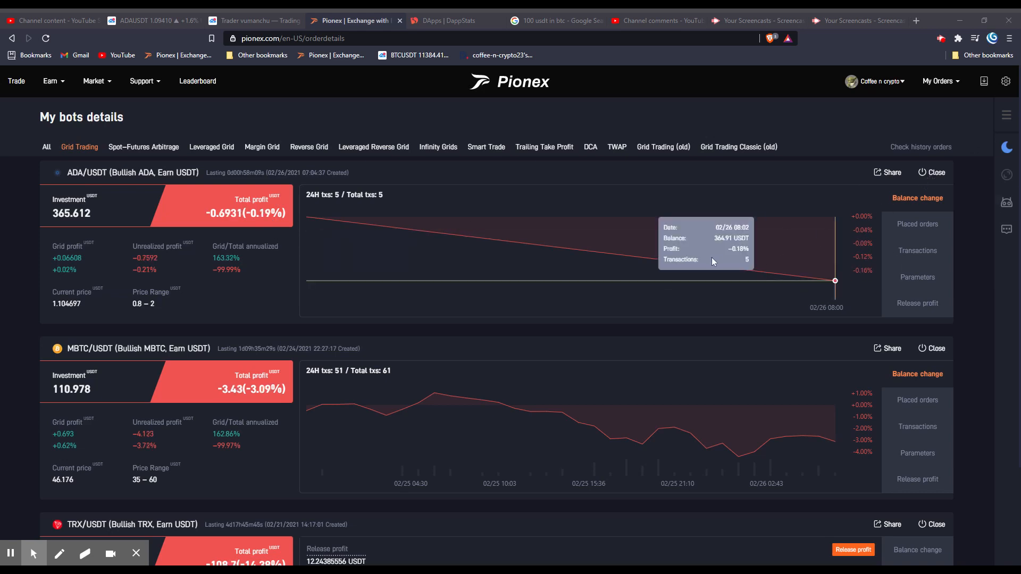
mouse_move(573, 284)
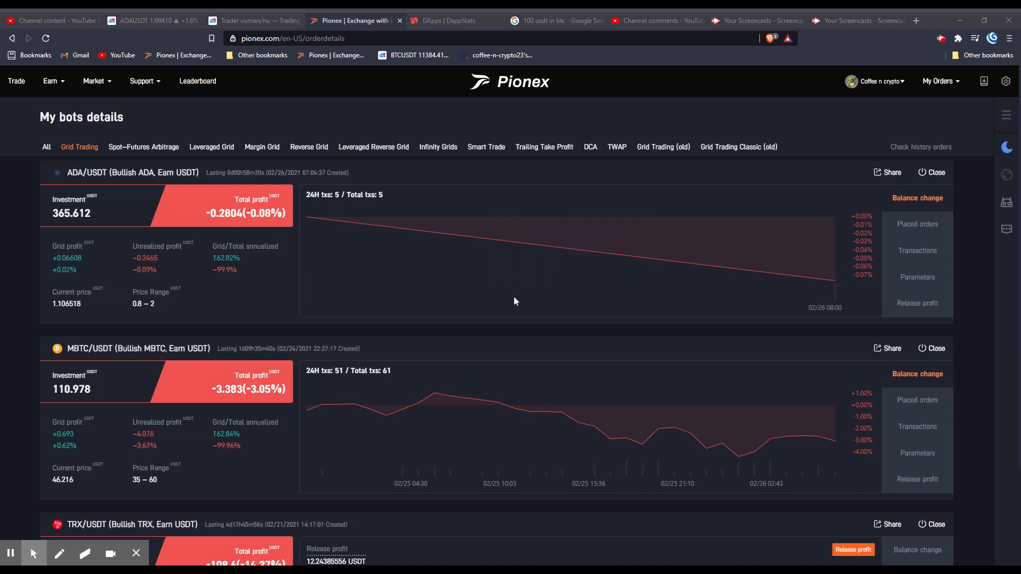
mouse_move(564, 292)
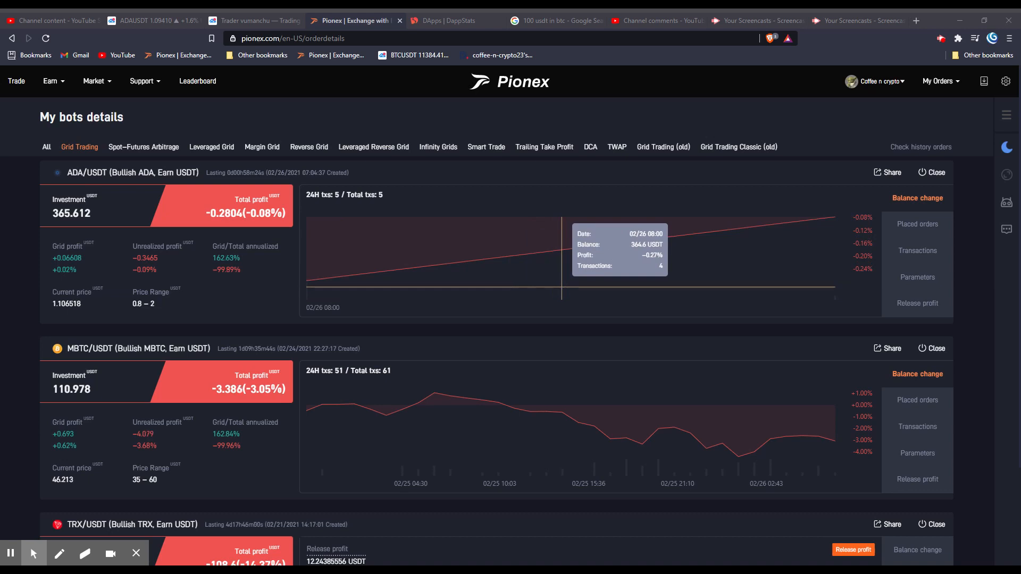
mouse_move(166, 299)
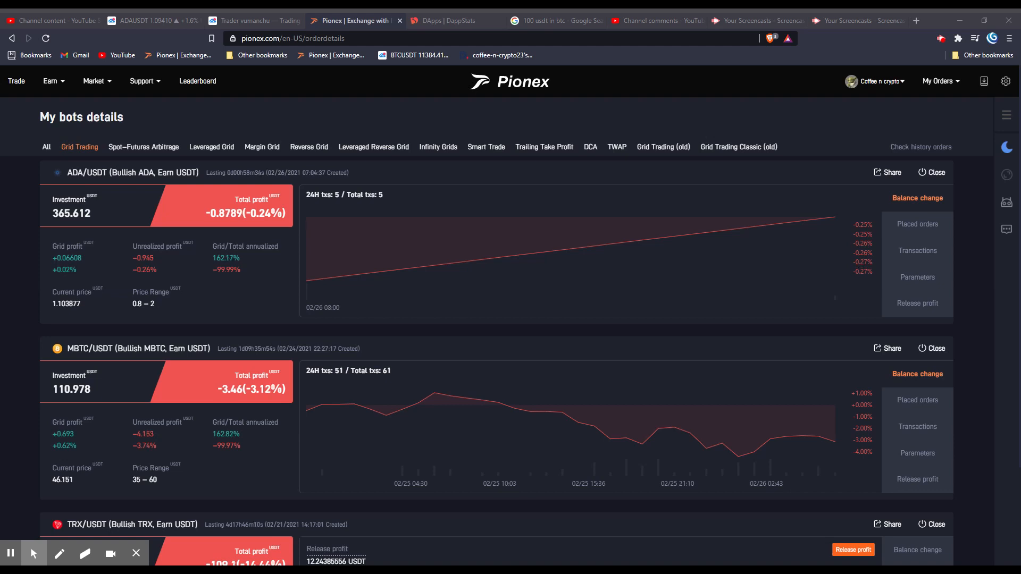
mouse_move(104, 272)
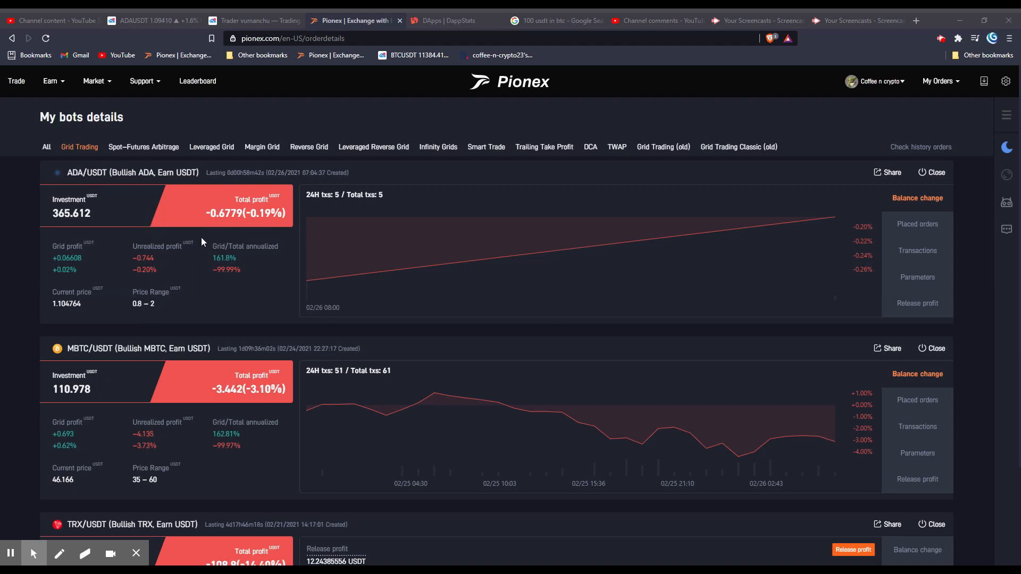
mouse_move(172, 327)
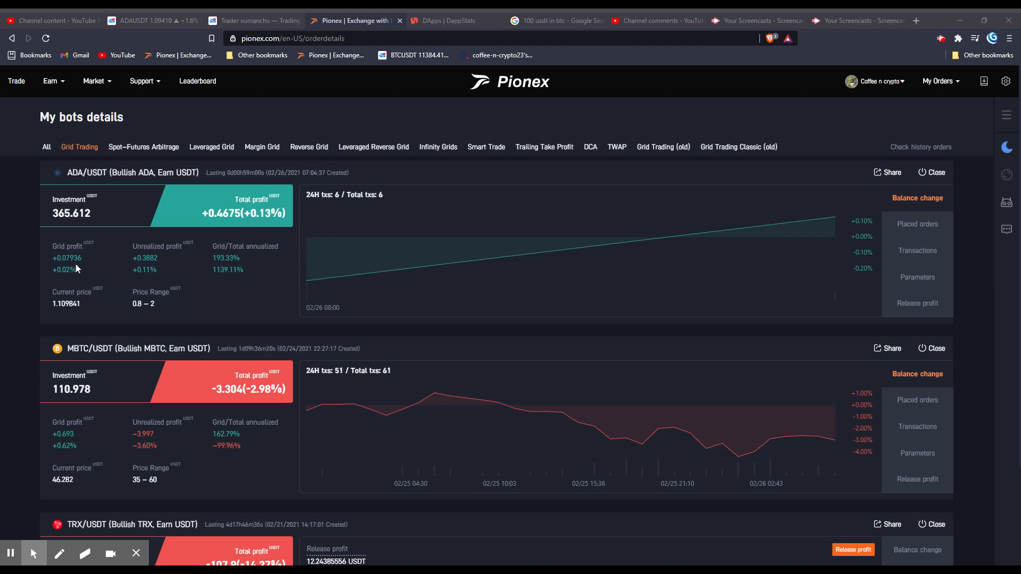
mouse_move(155, 317)
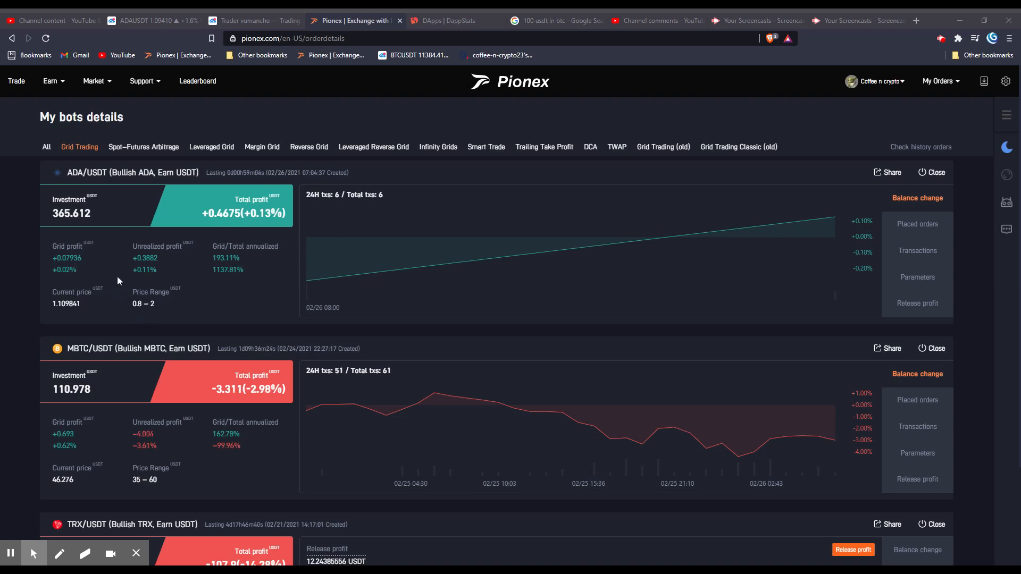
mouse_move(157, 328)
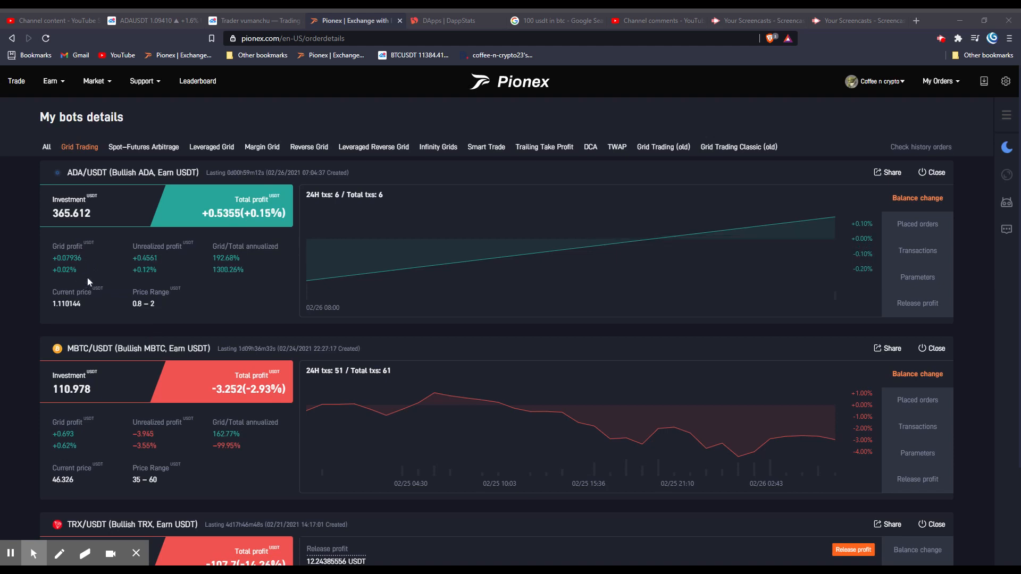
mouse_move(366, 232)
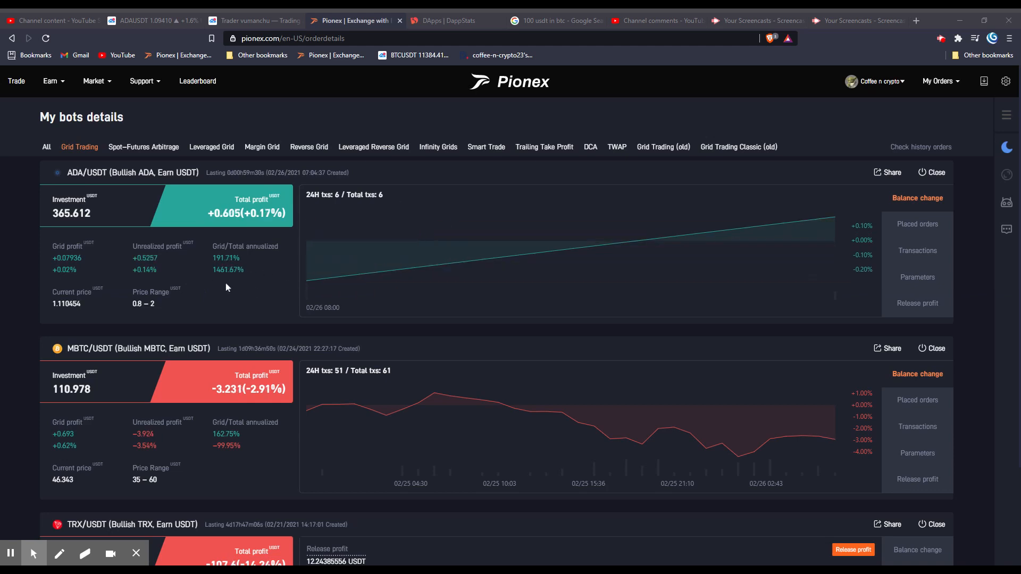
Show the TRX/USDT bot's parameters: range 0.03153–0.079081, 99 grids, 150 TRX per grid
scroll(down, 3)
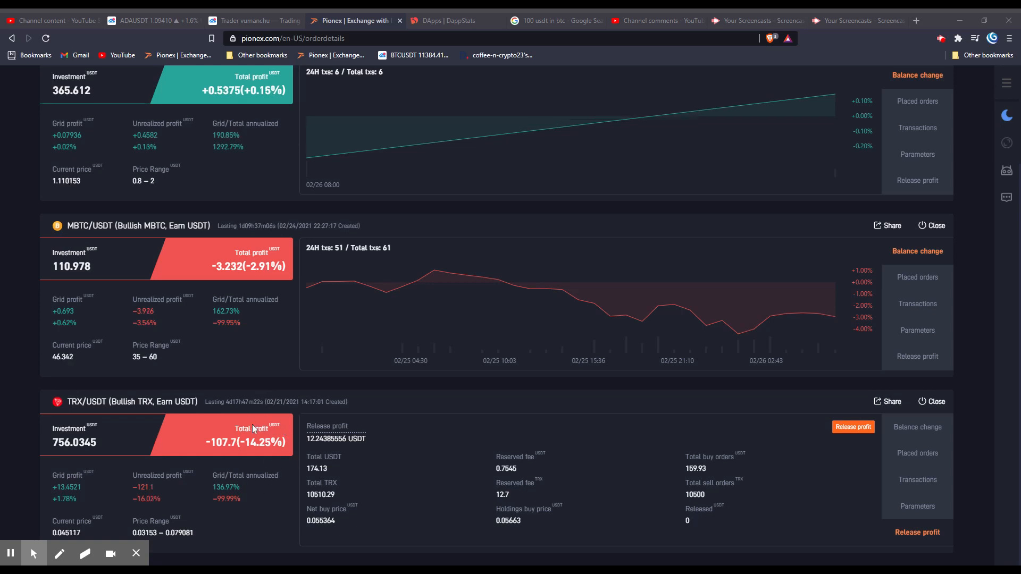
mouse_move(361, 478)
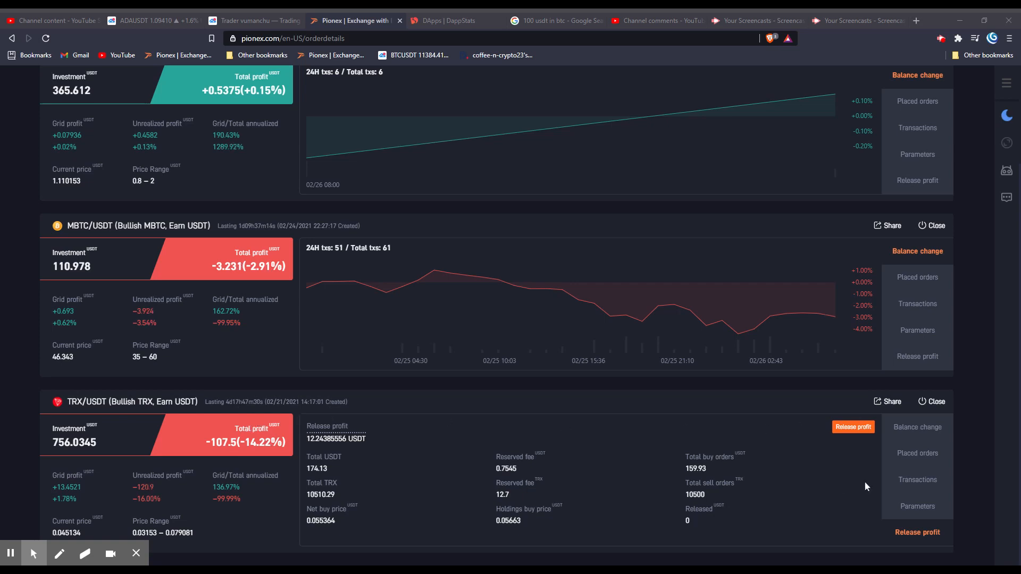
click(917, 505)
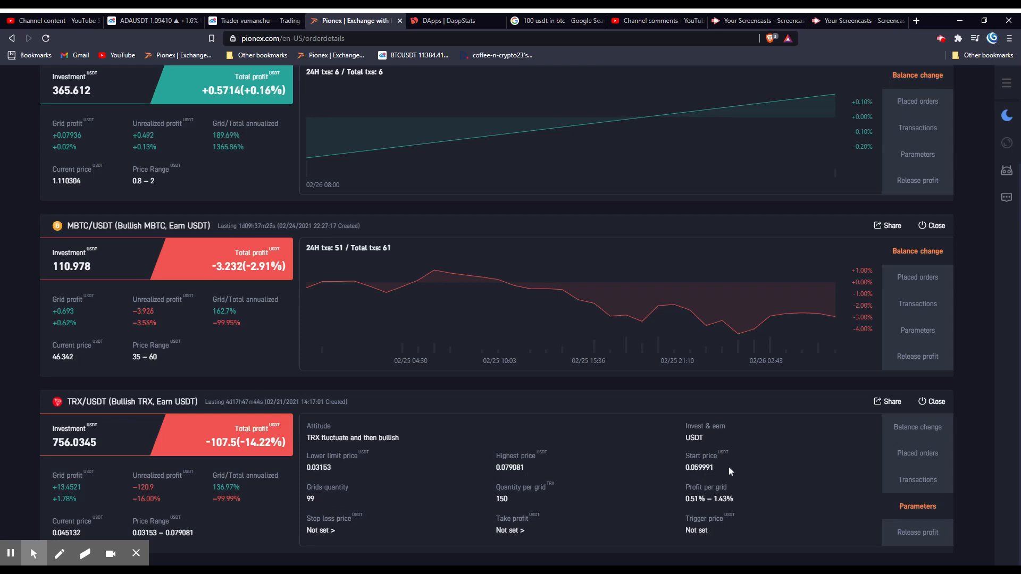
mouse_move(917, 532)
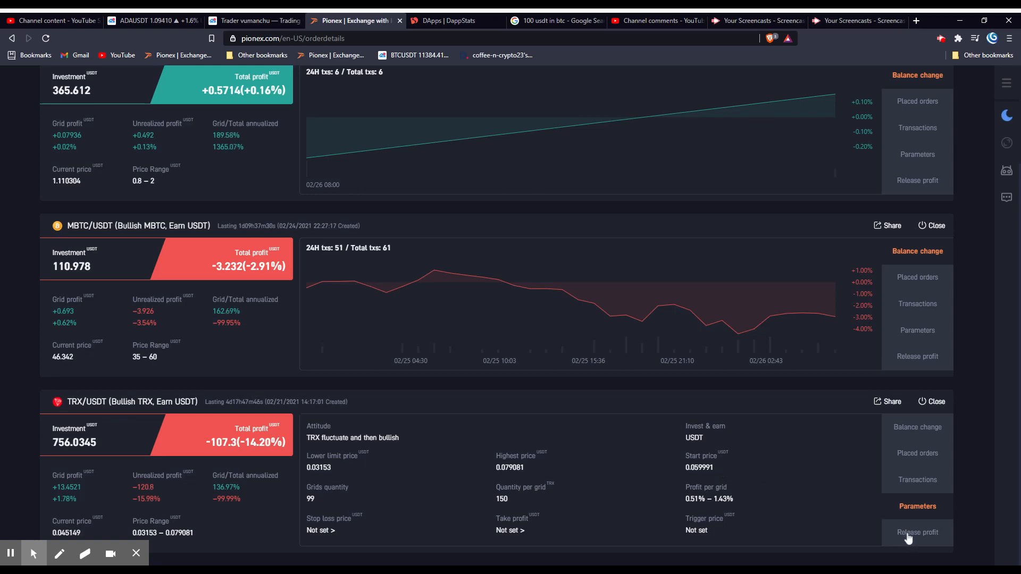
Show the TRX/USDT bot's release profit, with 12.24385556 USDT releasable
click(917, 532)
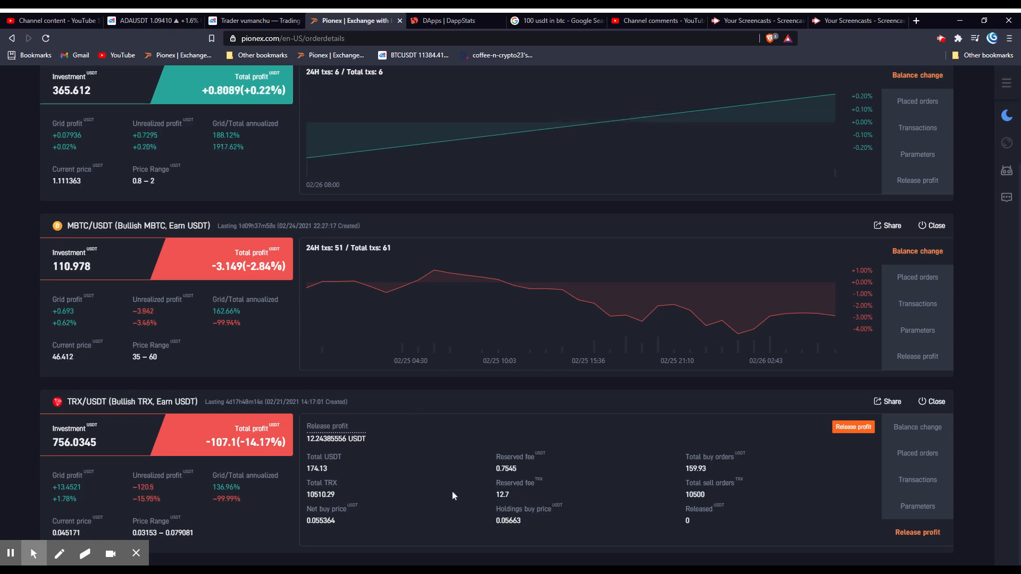
mouse_move(101, 484)
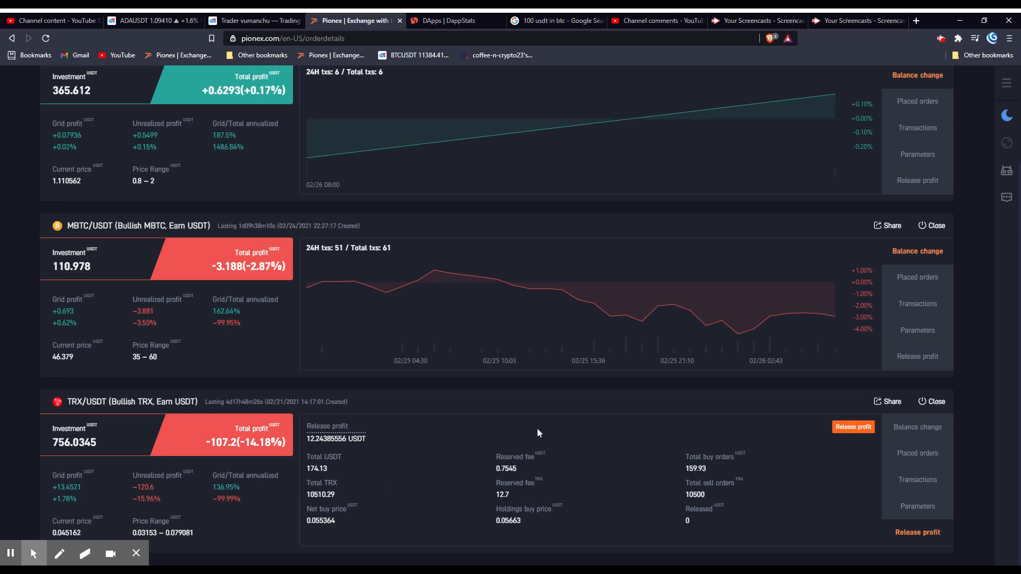
mouse_move(546, 528)
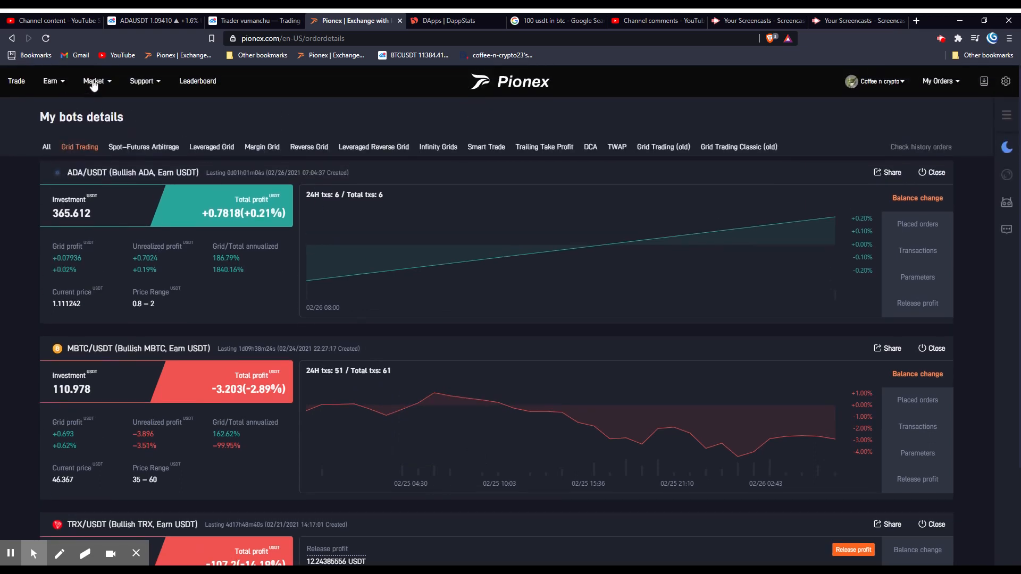
Go to the Market page's USDT pairs list, showing TRX/USDT at 0.045171
click(93, 81)
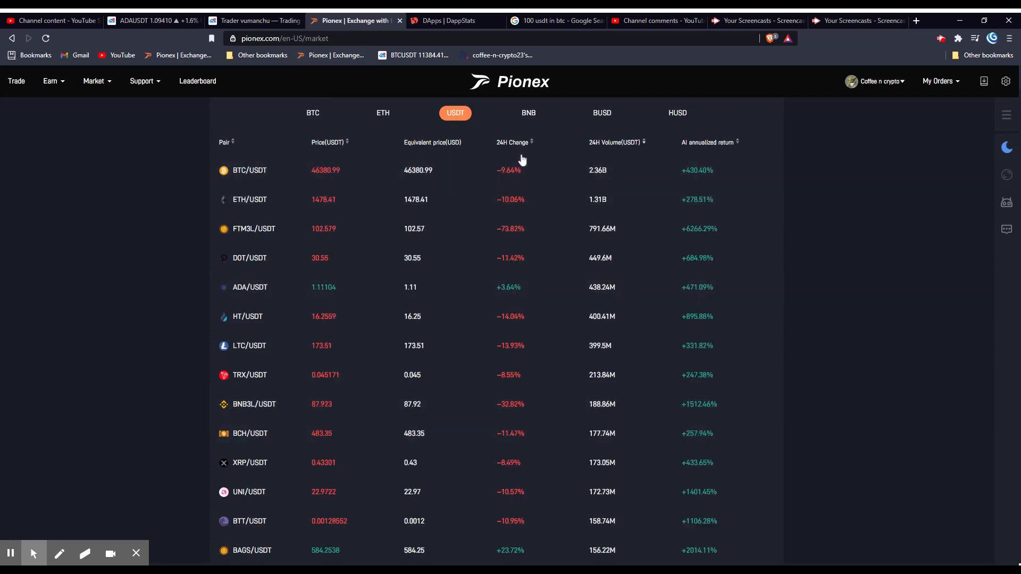
mouse_move(551, 371)
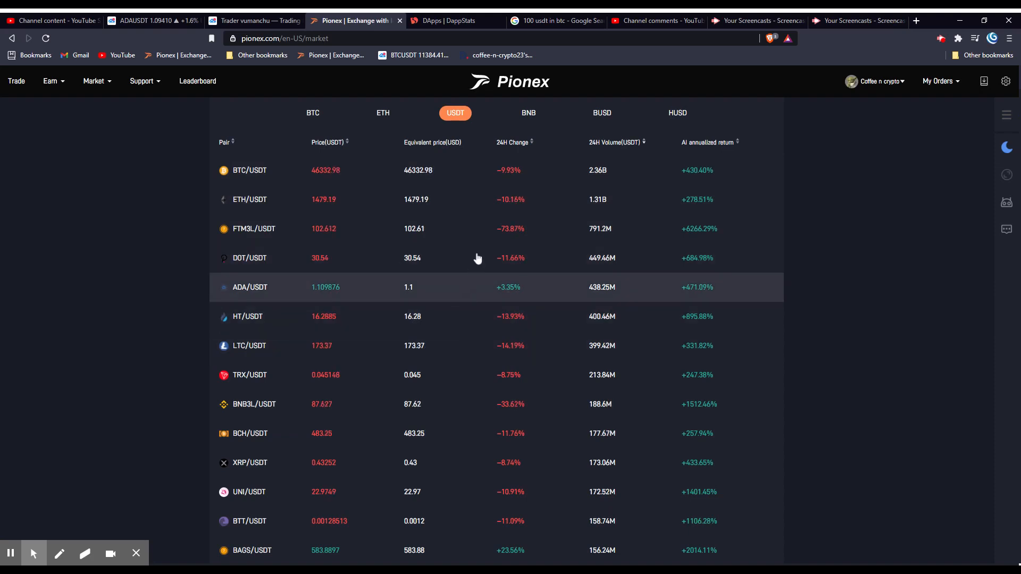
mouse_move(476, 215)
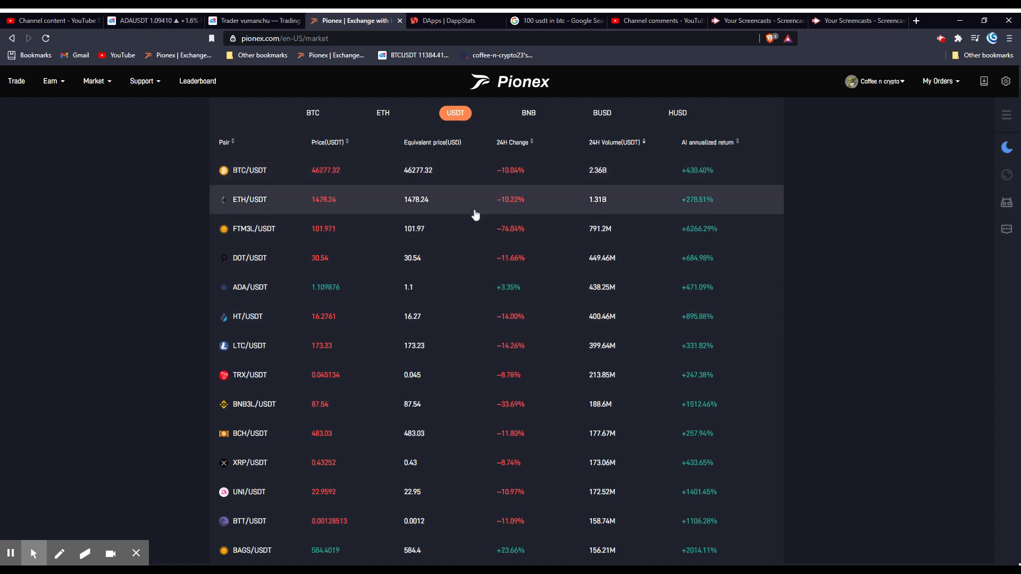
mouse_move(174, 211)
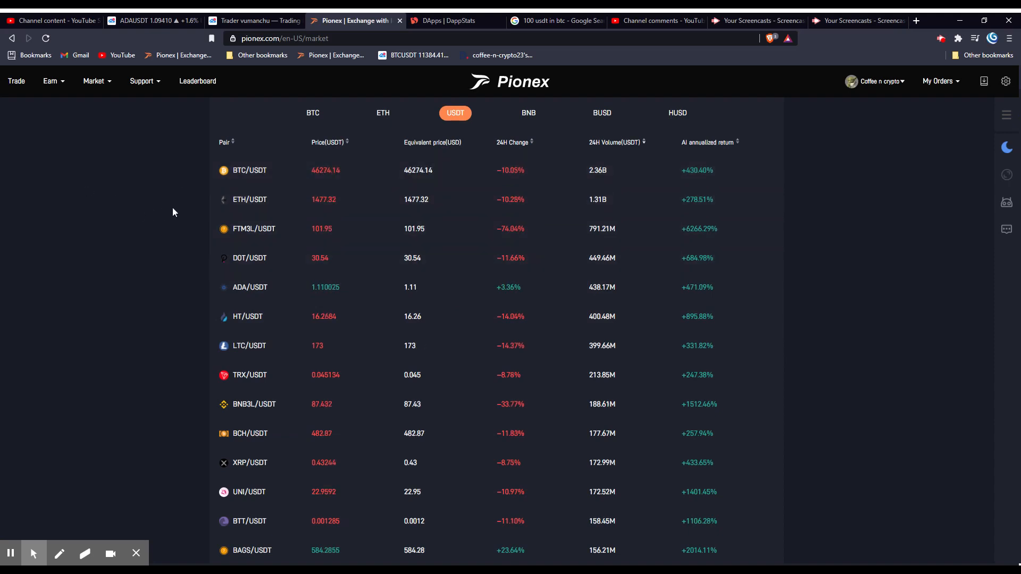